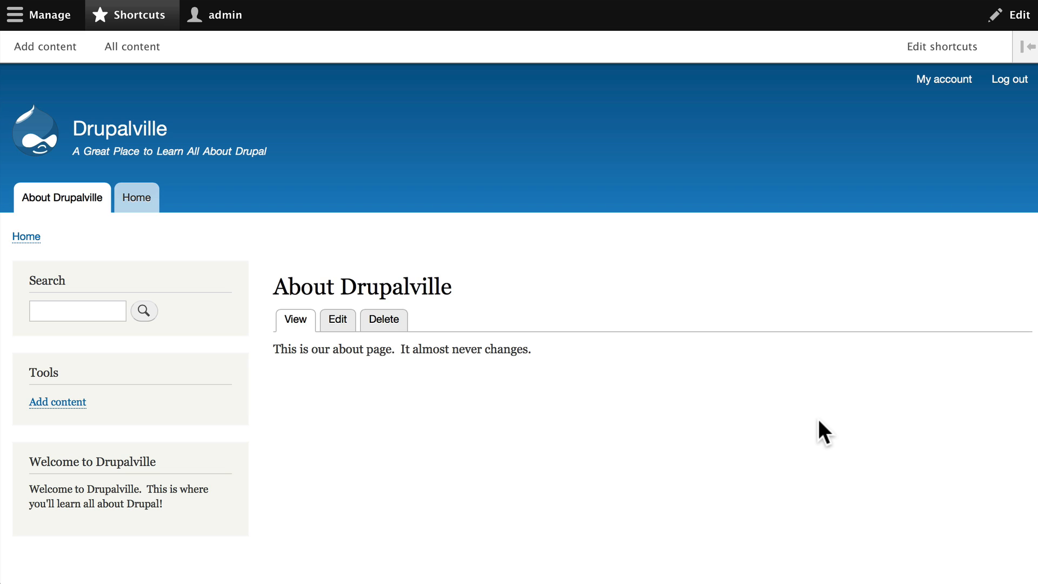
mouse_move(803, 440)
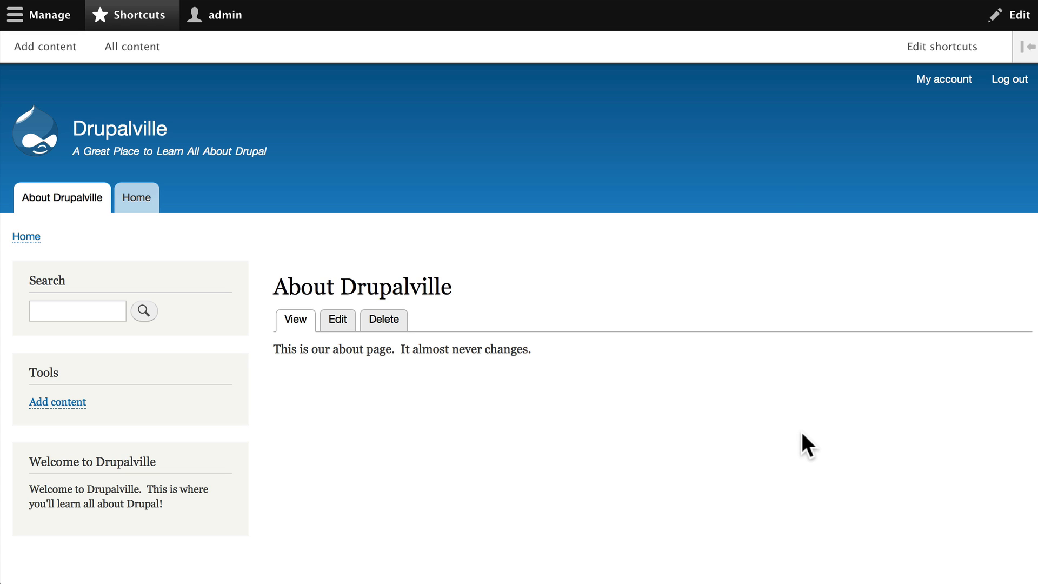
mouse_move(709, 294)
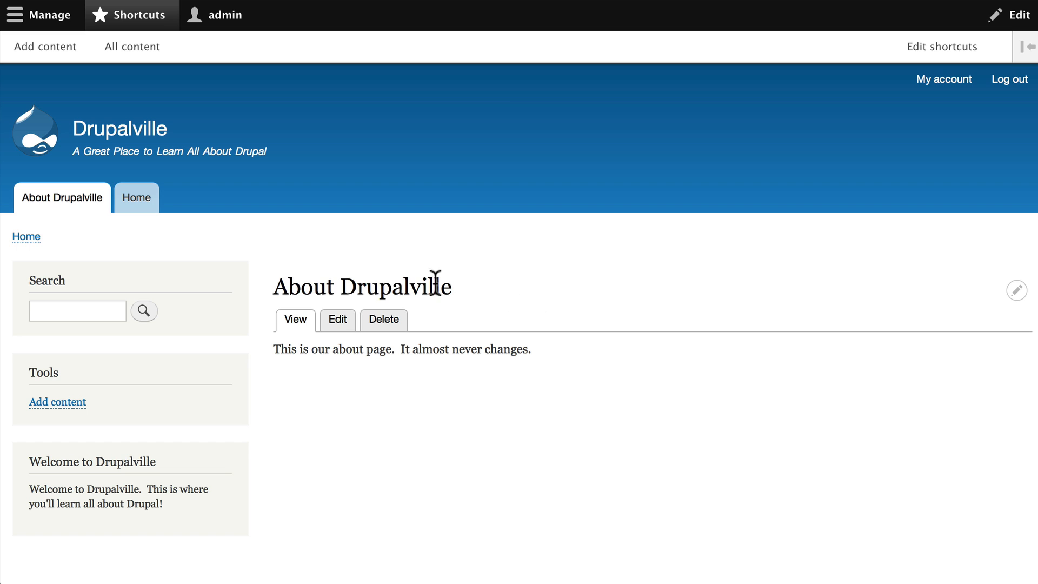
mouse_move(371, 288)
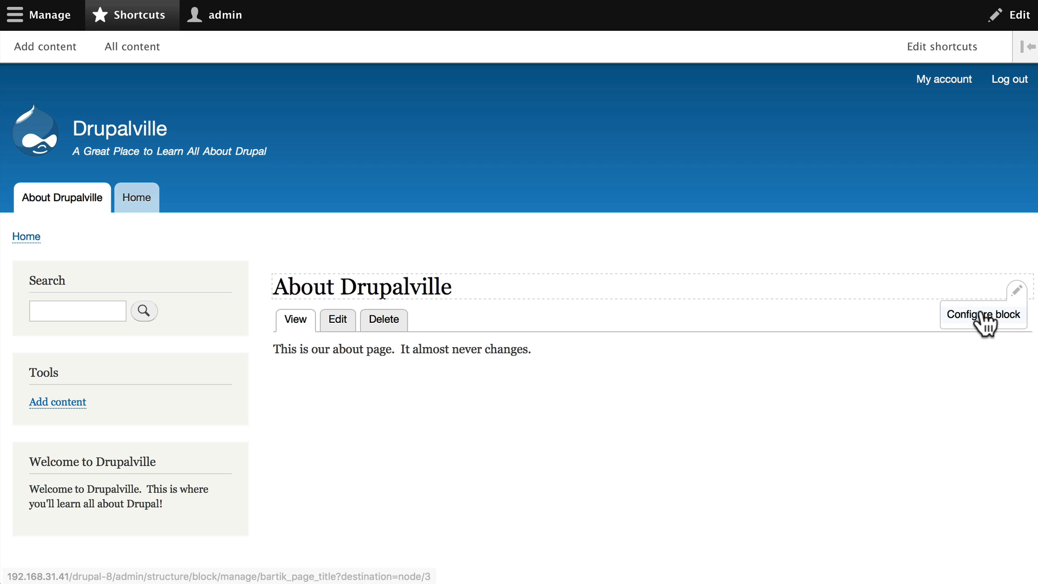
mouse_move(985, 327)
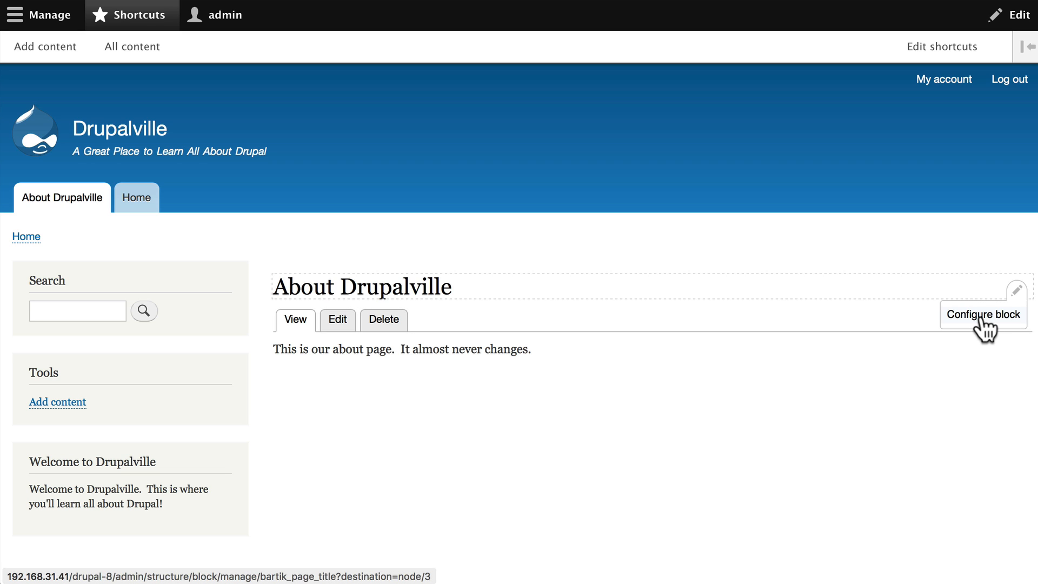
Open the Page title block's configuration form from its contextual menu
click(983, 314)
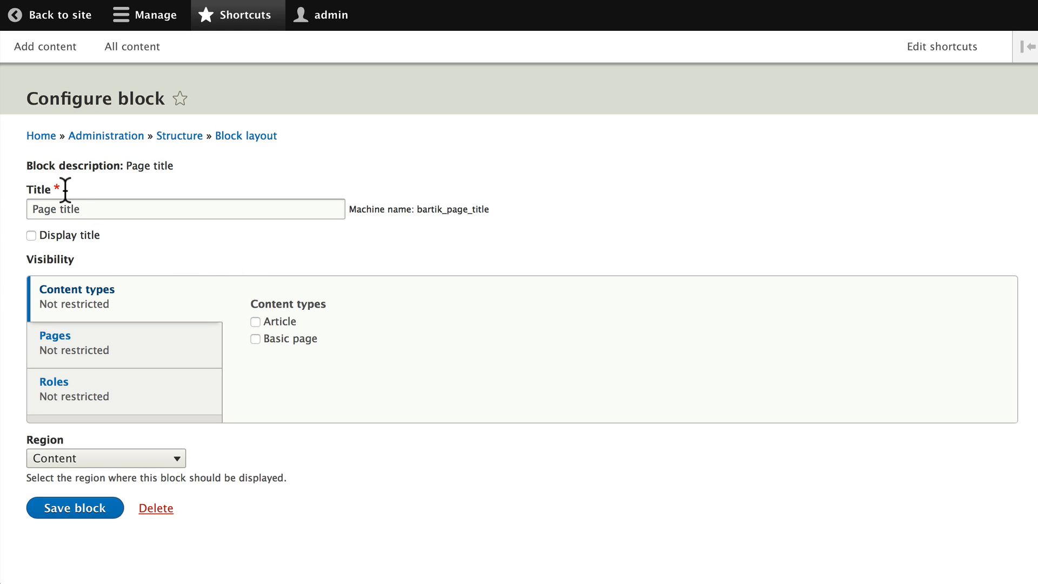
mouse_move(82, 181)
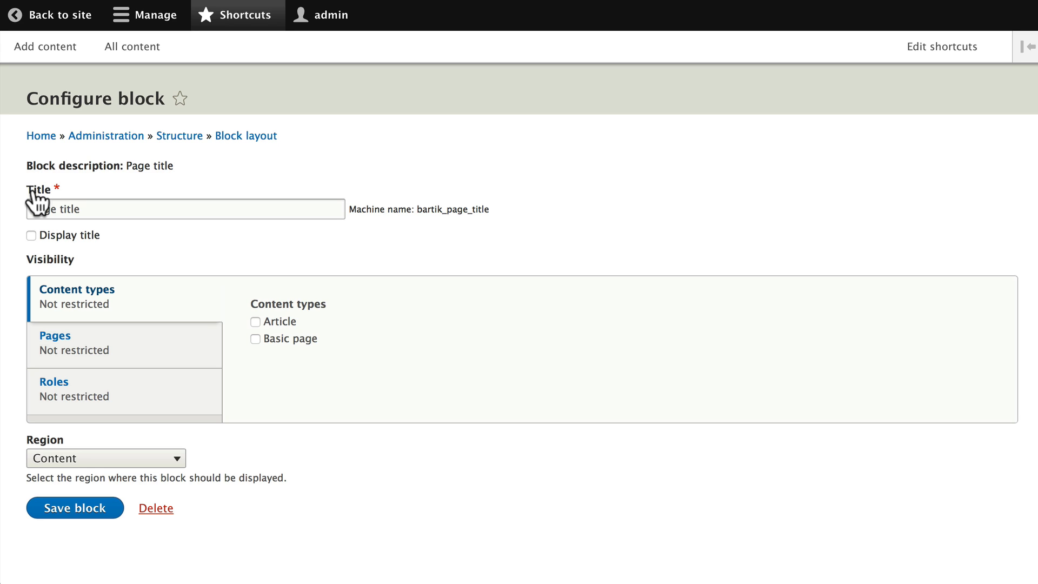
mouse_move(184, 151)
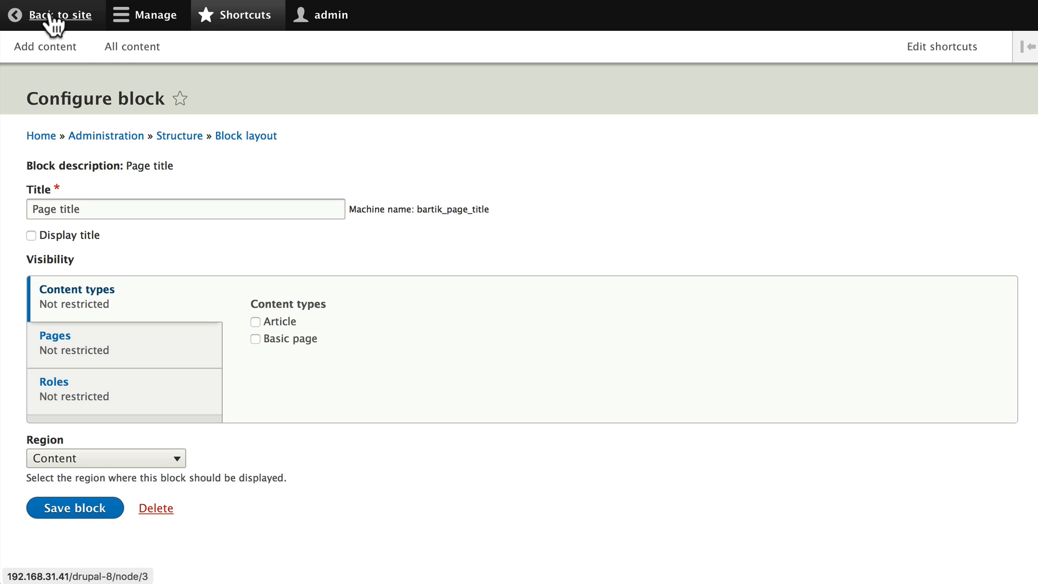
Back on the site, open the Tabs block configuration and expand Shown tabs, showing primary and secondary
click(59, 15)
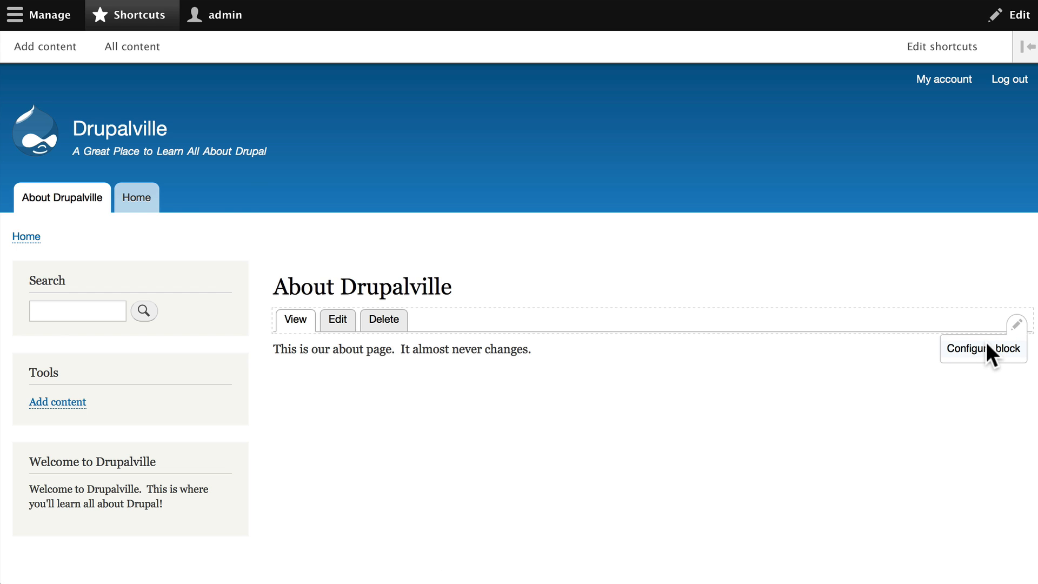
click(983, 348)
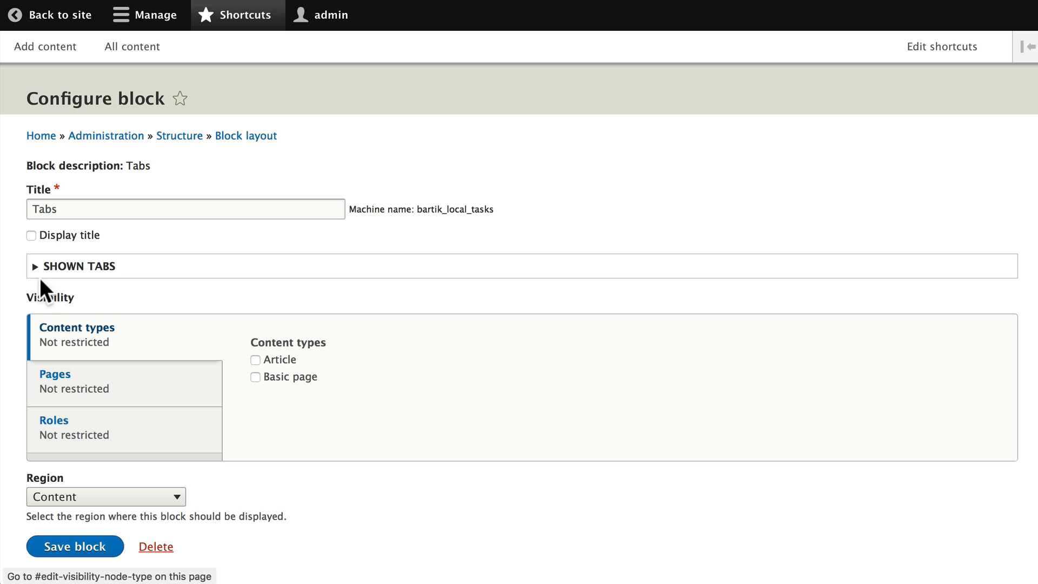
click(80, 266)
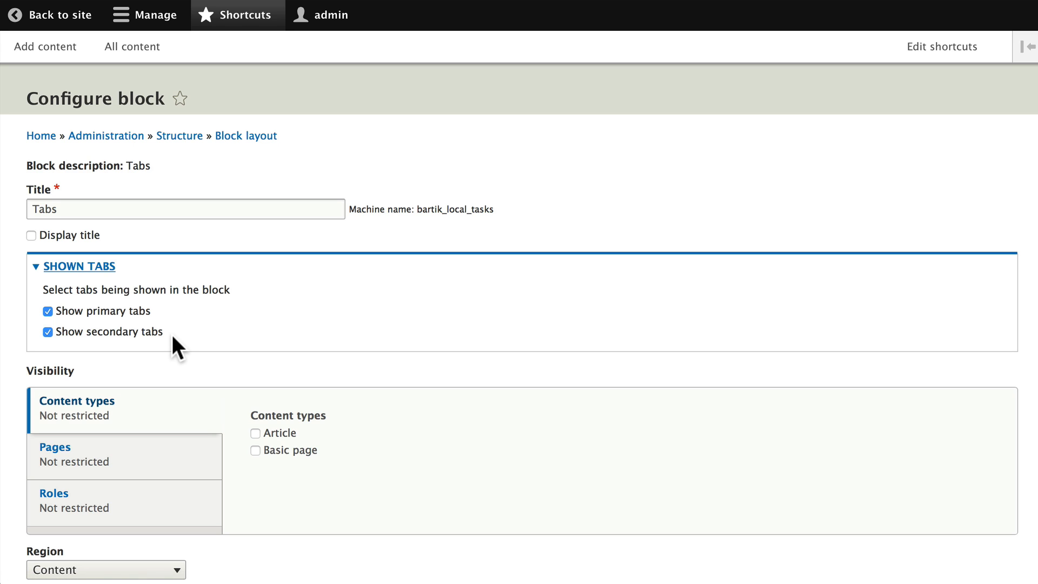
mouse_move(48, 40)
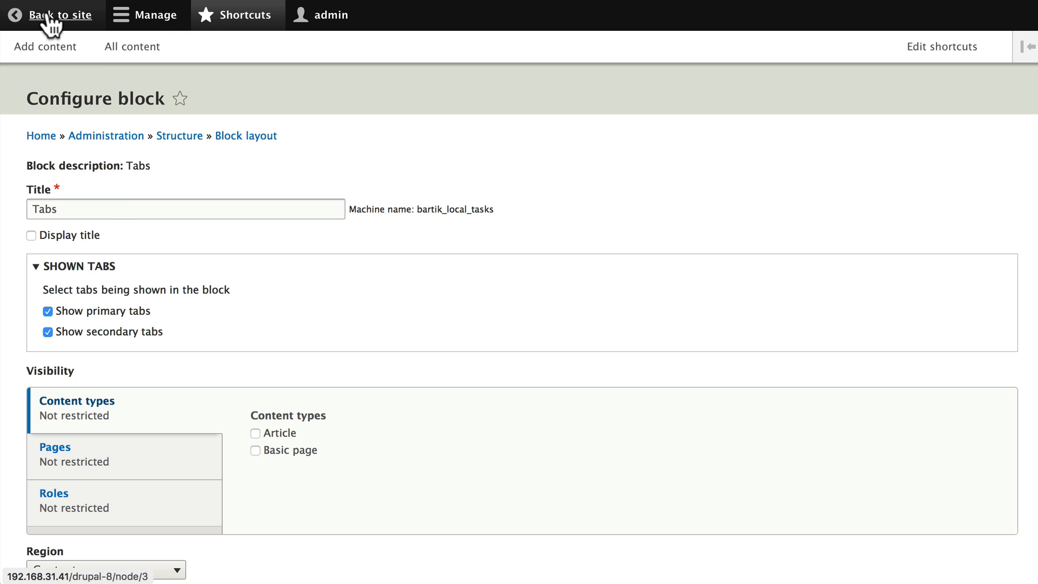
On the About Drupalville page, show the body's Quick edit, Edit and Delete options
click(58, 15)
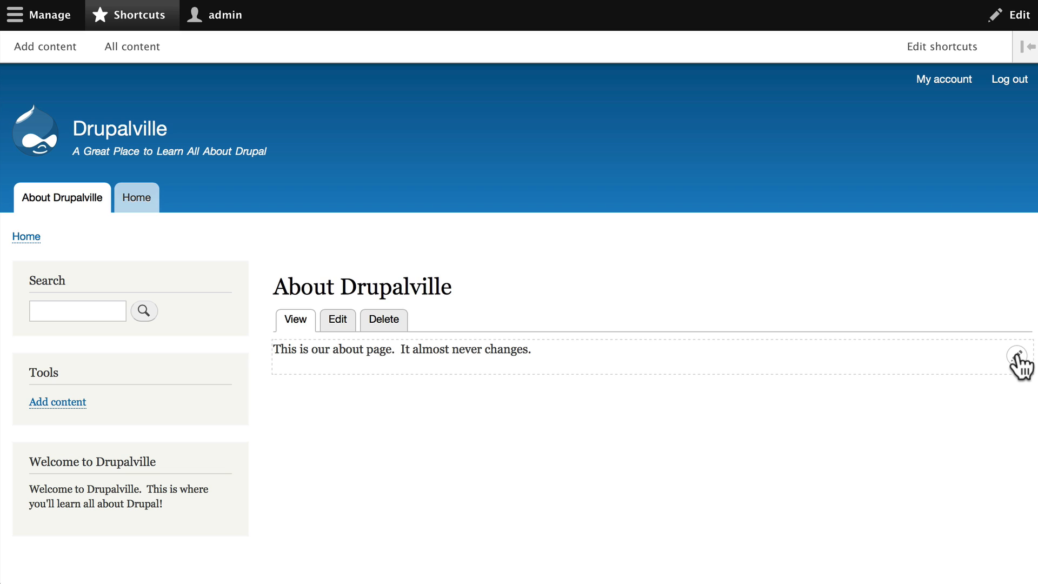
click(1015, 357)
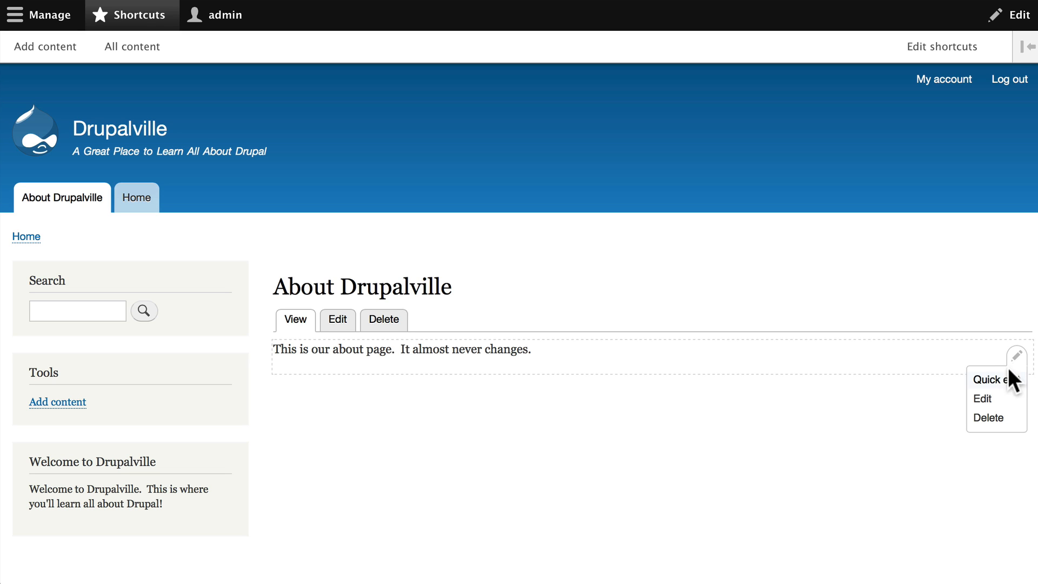
mouse_move(993, 405)
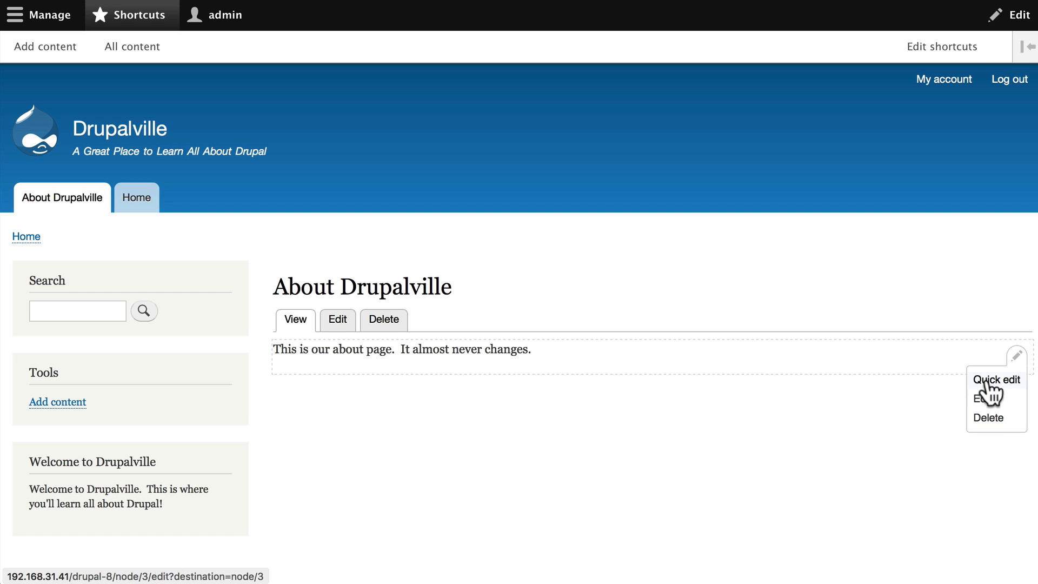
mouse_move(990, 385)
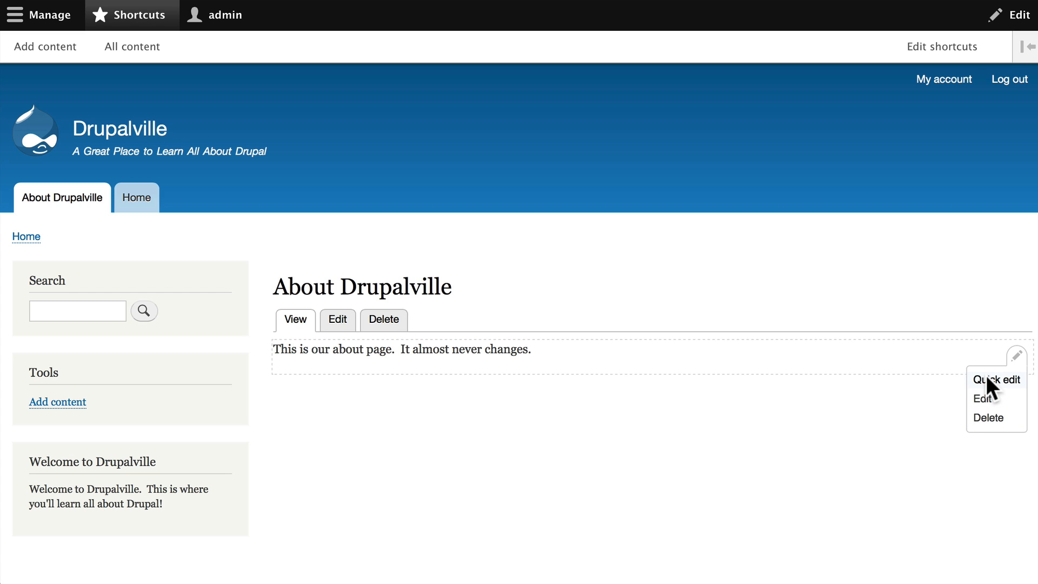
mouse_move(988, 409)
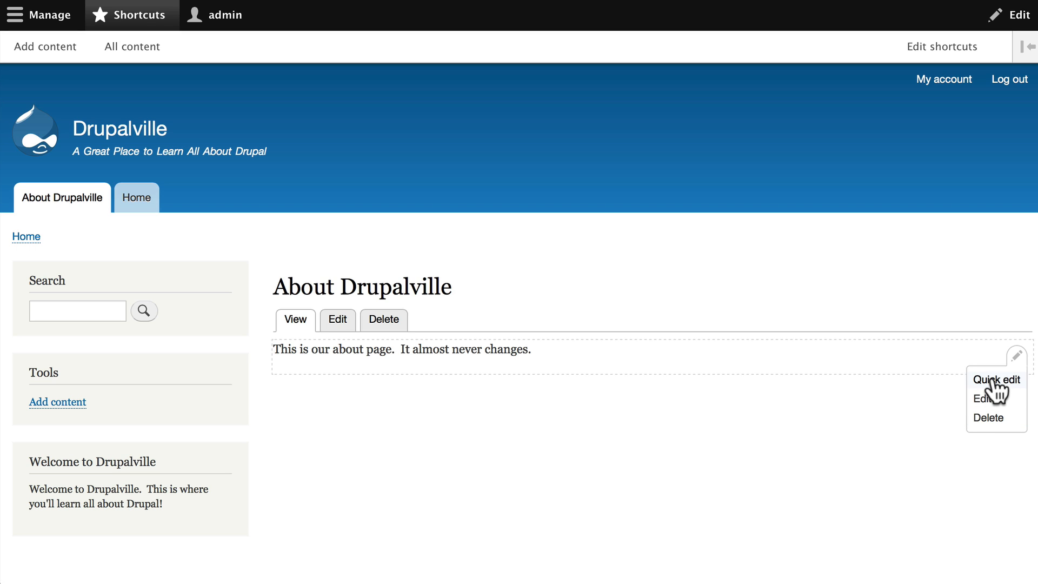
Start Quick edit on the About Drupalville body to get the inline CKEditor toolbar
click(996, 380)
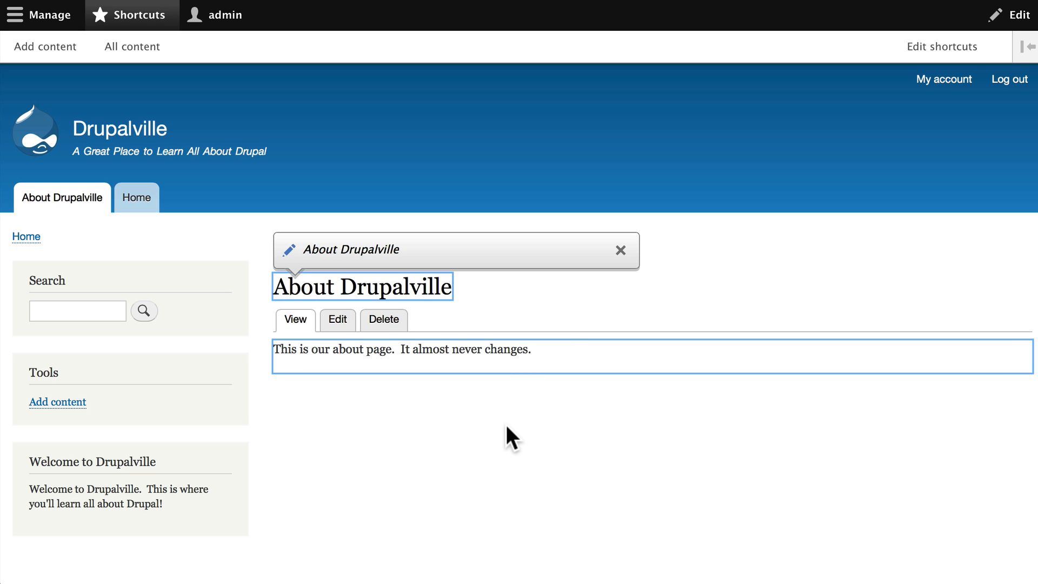
mouse_move(387, 439)
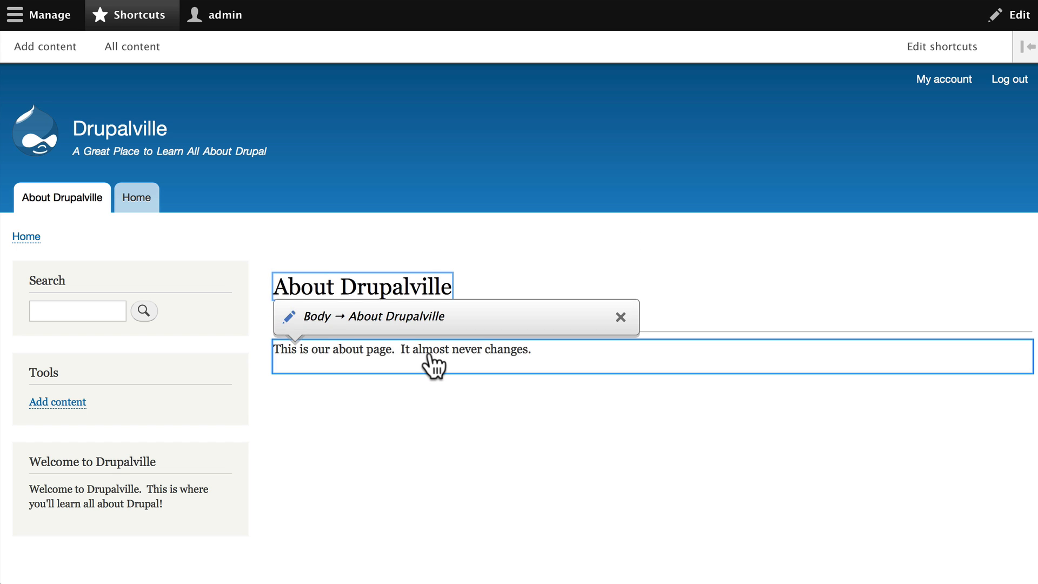
mouse_move(551, 367)
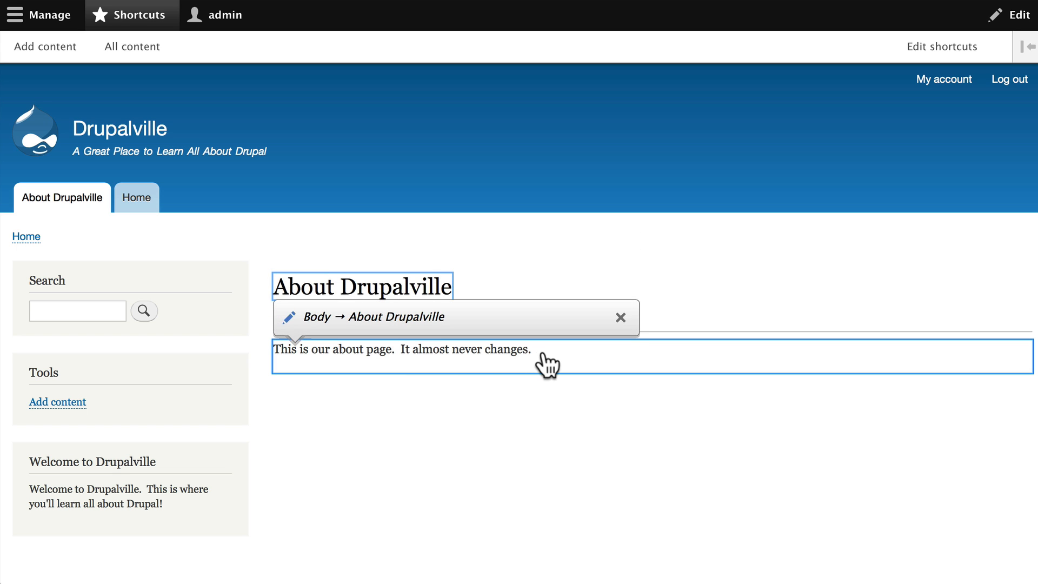
click(545, 360)
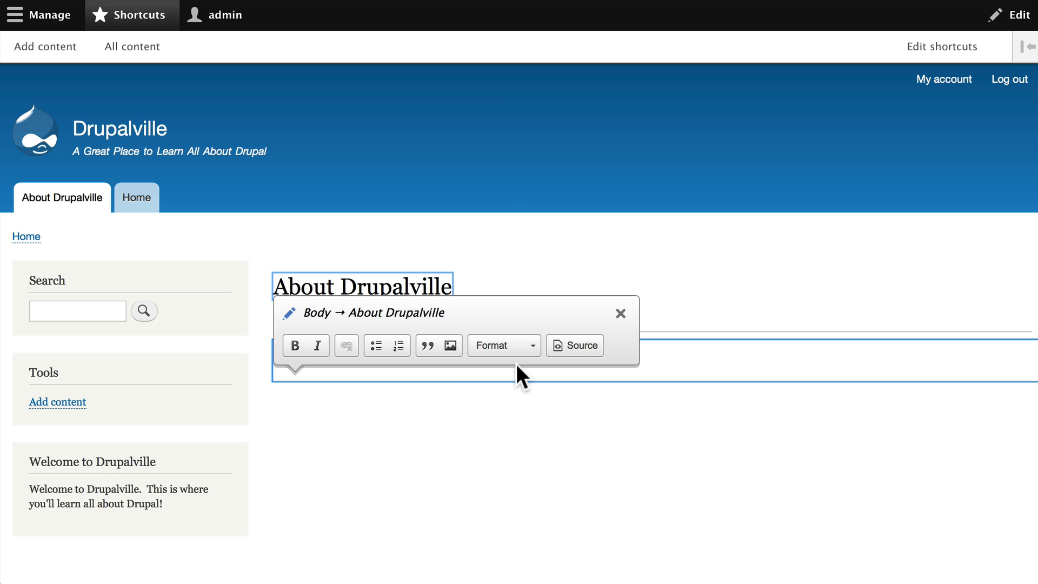
click(574, 346)
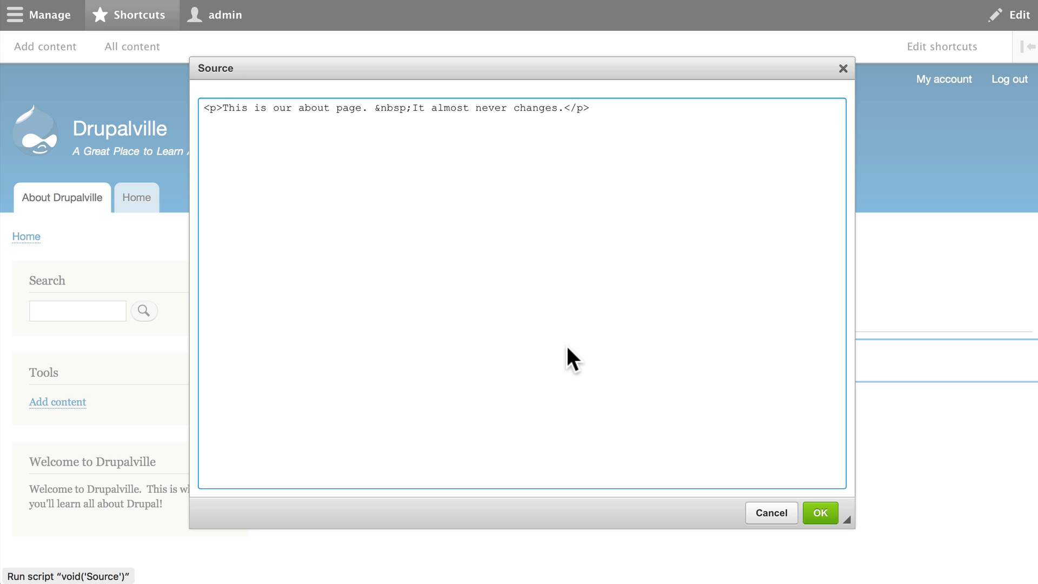
click(822, 513)
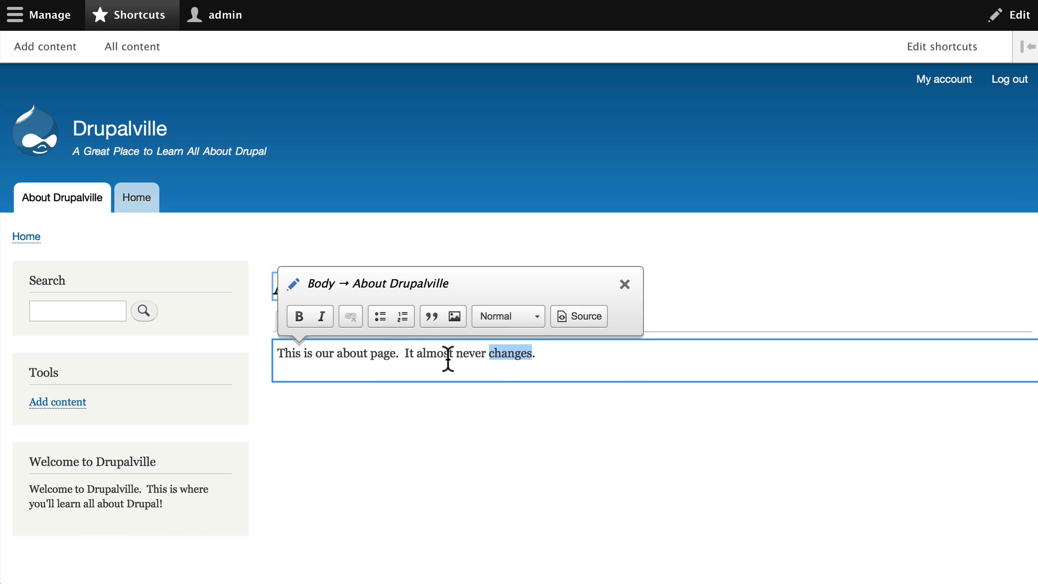
Bold 'It almost never changes.', save the body, and go to the Home page
click(300, 316)
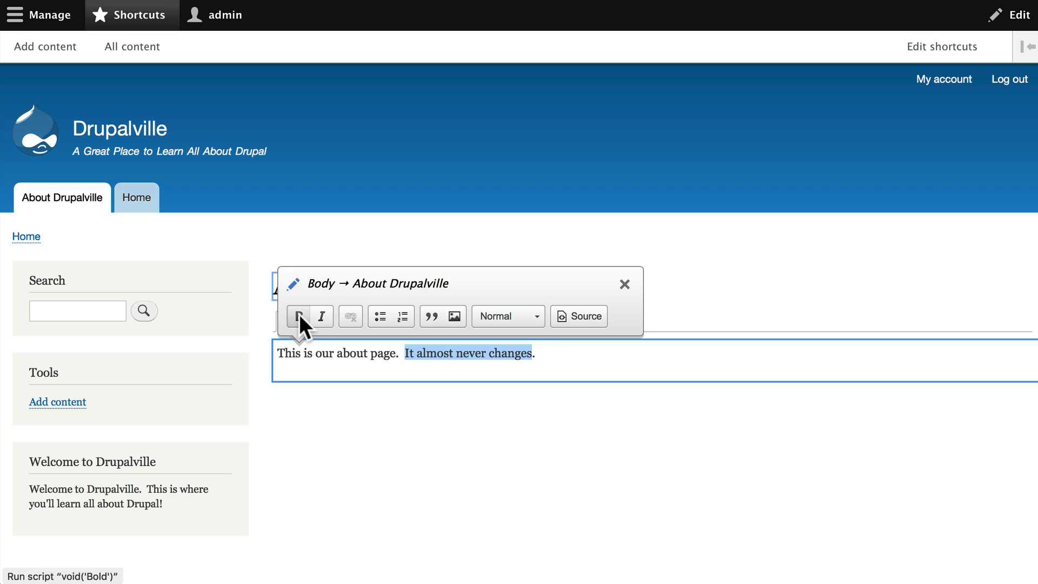
click(298, 316)
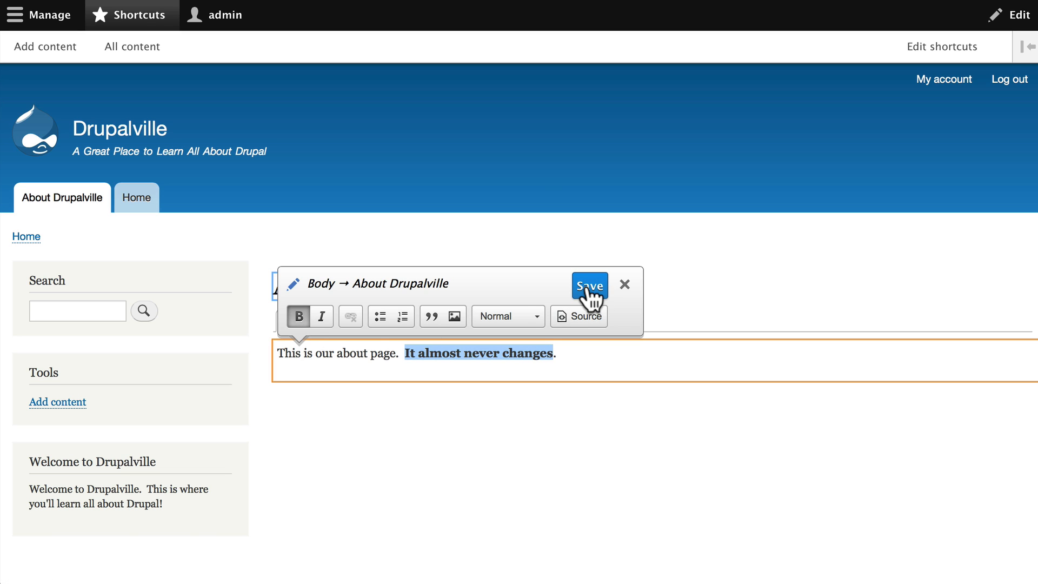
click(590, 286)
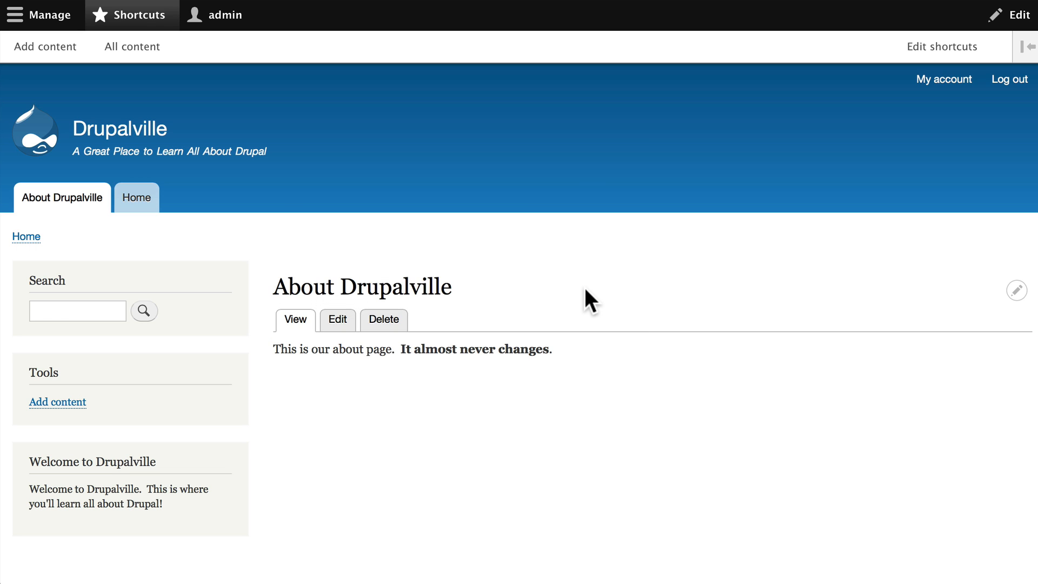
click(137, 198)
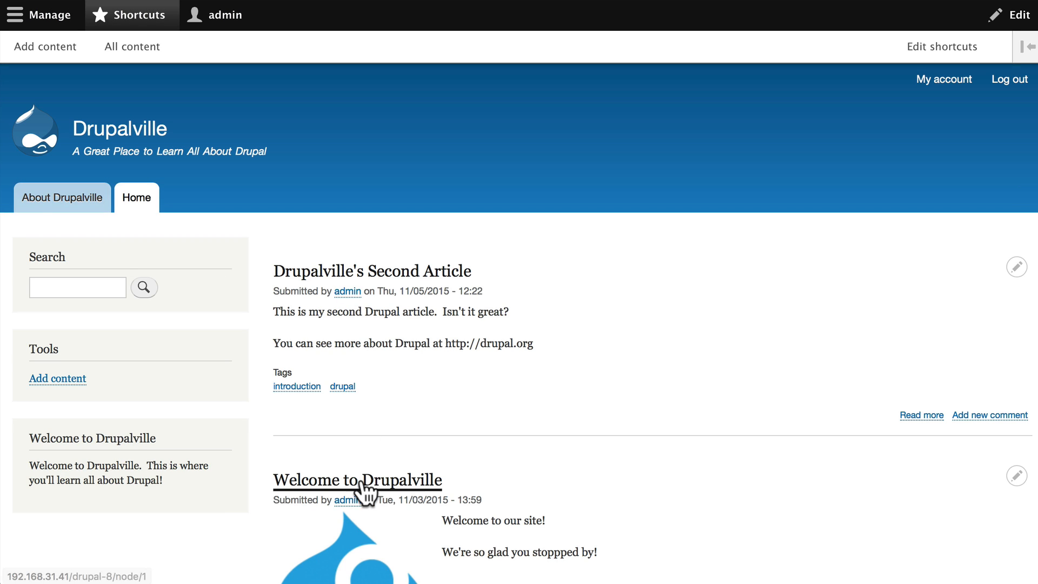
Open the Welcome to Drupalville article and try in-place editing on its Tags field
click(360, 480)
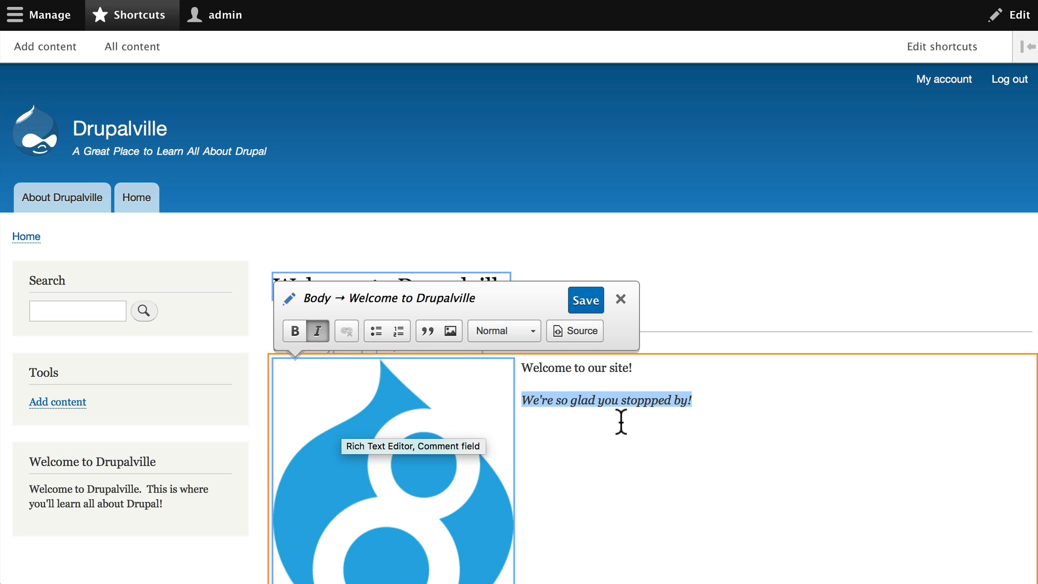
mouse_move(542, 347)
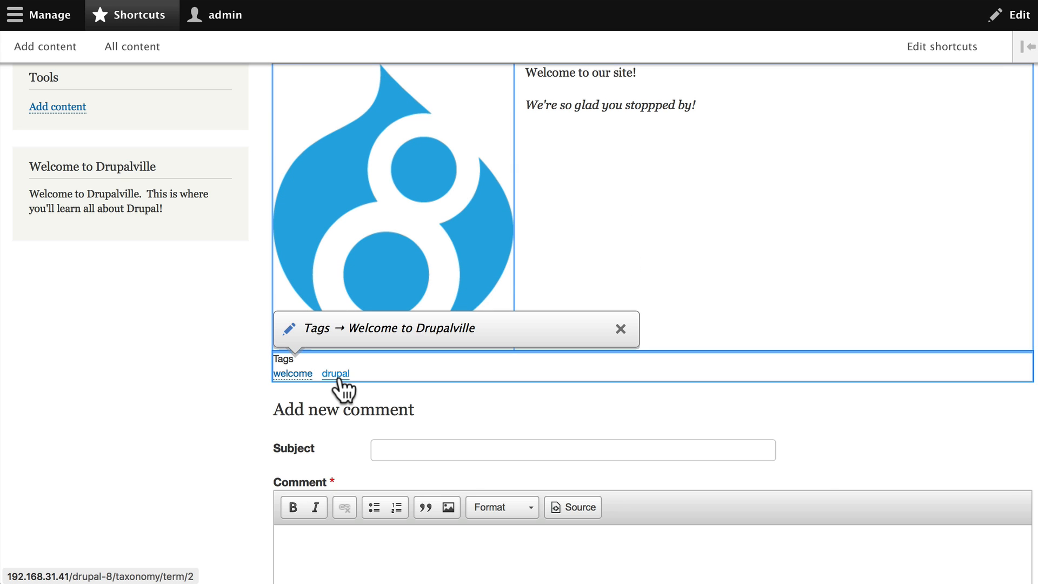
click(621, 328)
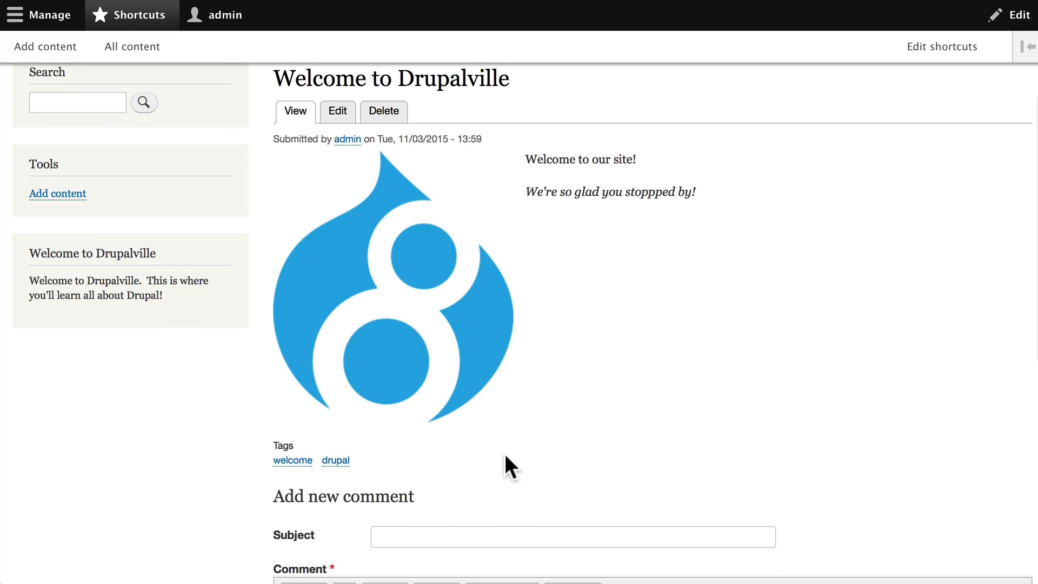
mouse_move(642, 339)
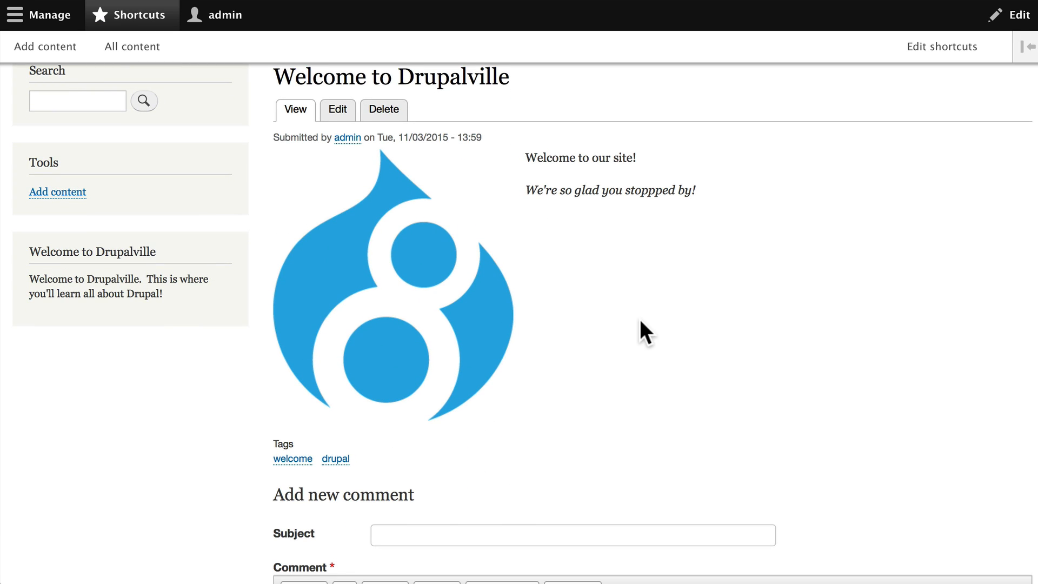
mouse_move(628, 352)
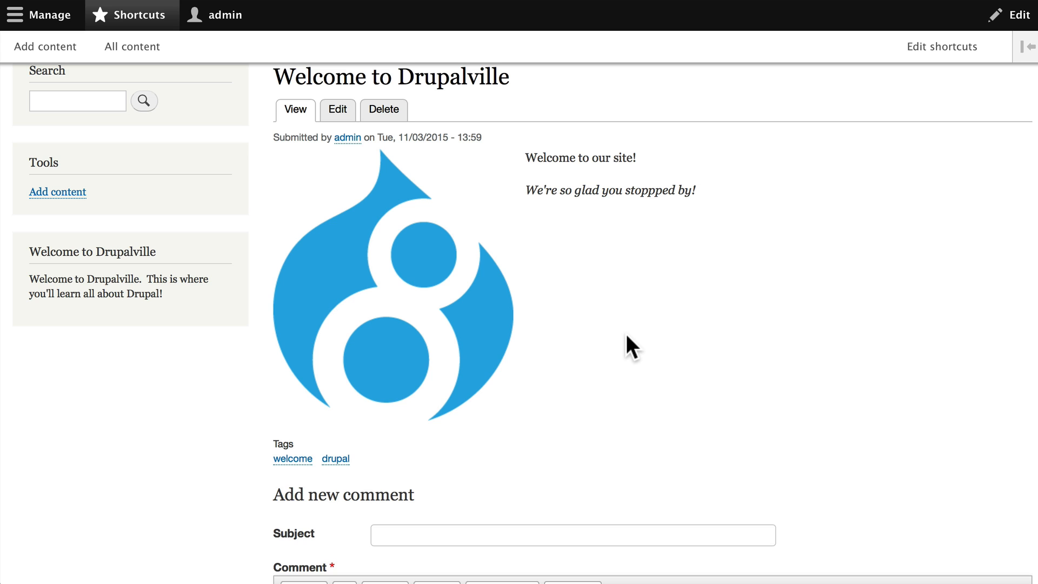
mouse_move(467, 381)
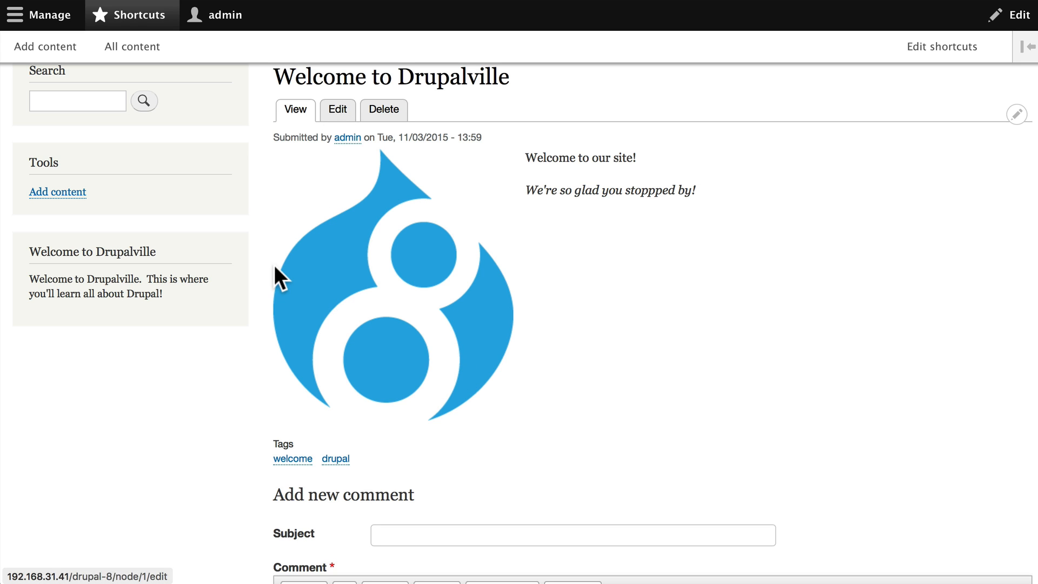
click(337, 110)
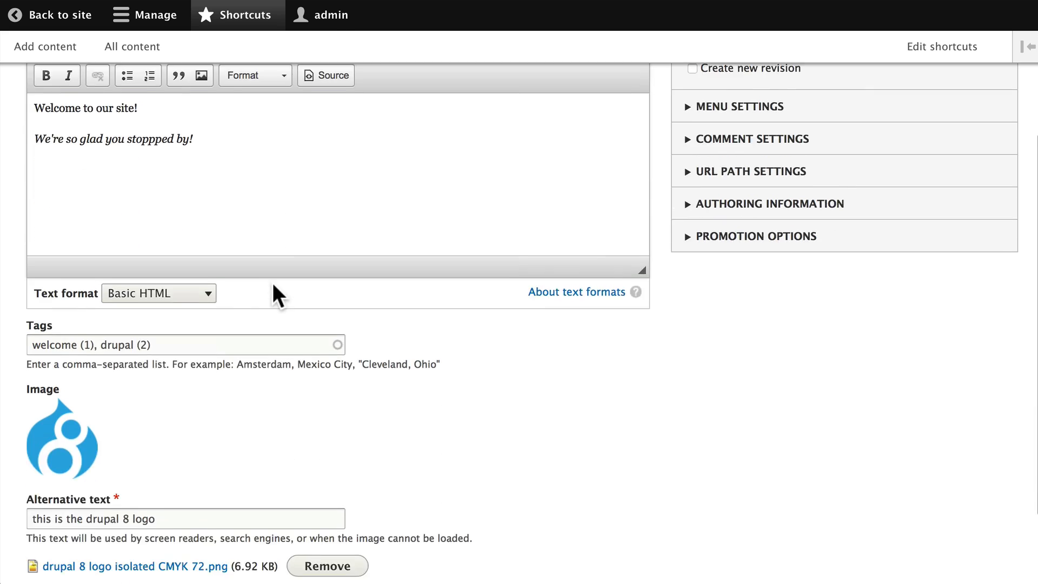
scroll(down, 3)
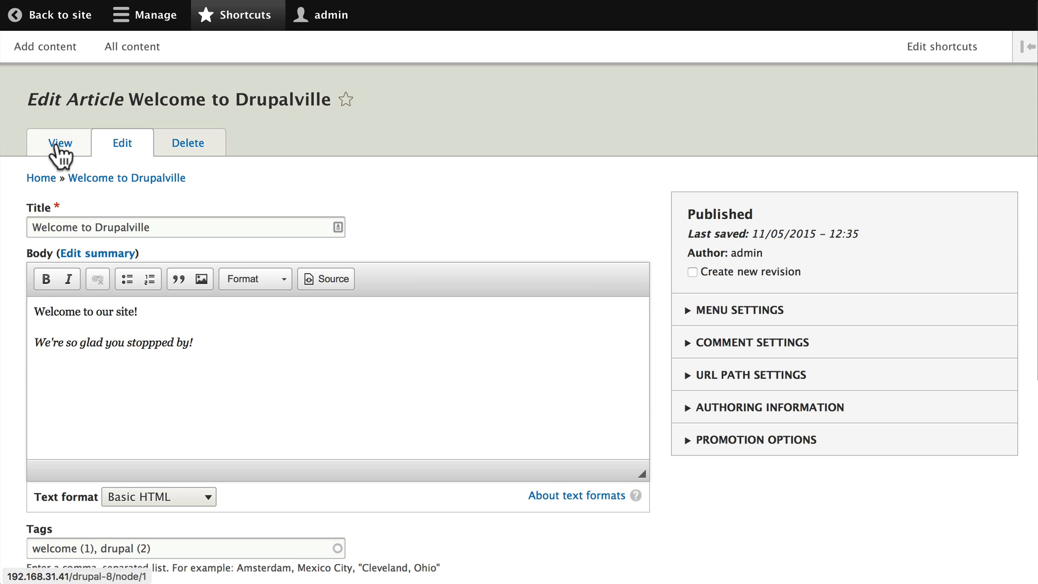
click(58, 143)
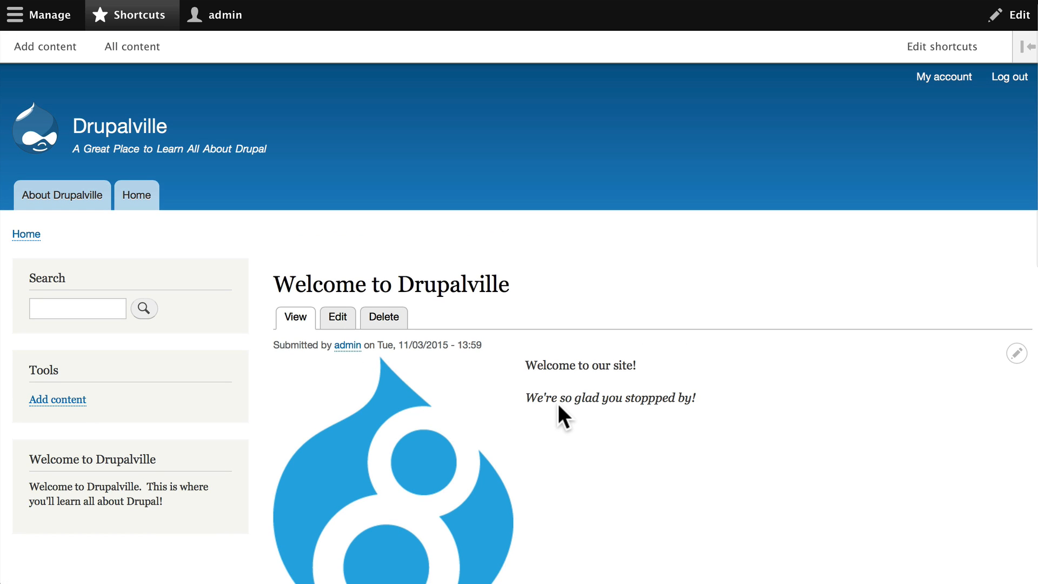